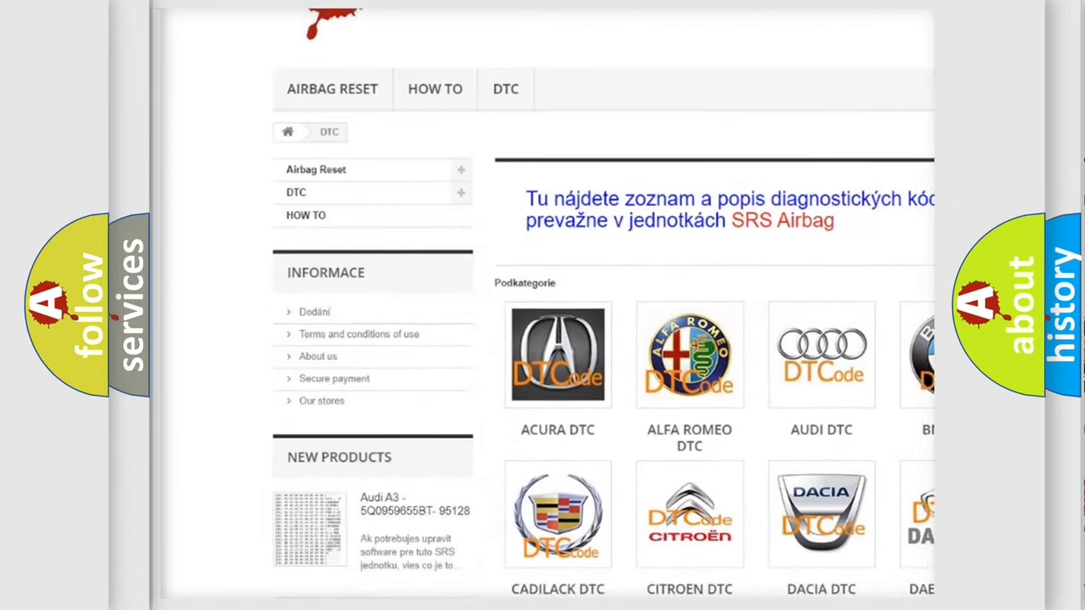
{"action": "scroll", "scroll_direction": "down", "scroll_amount": 3}
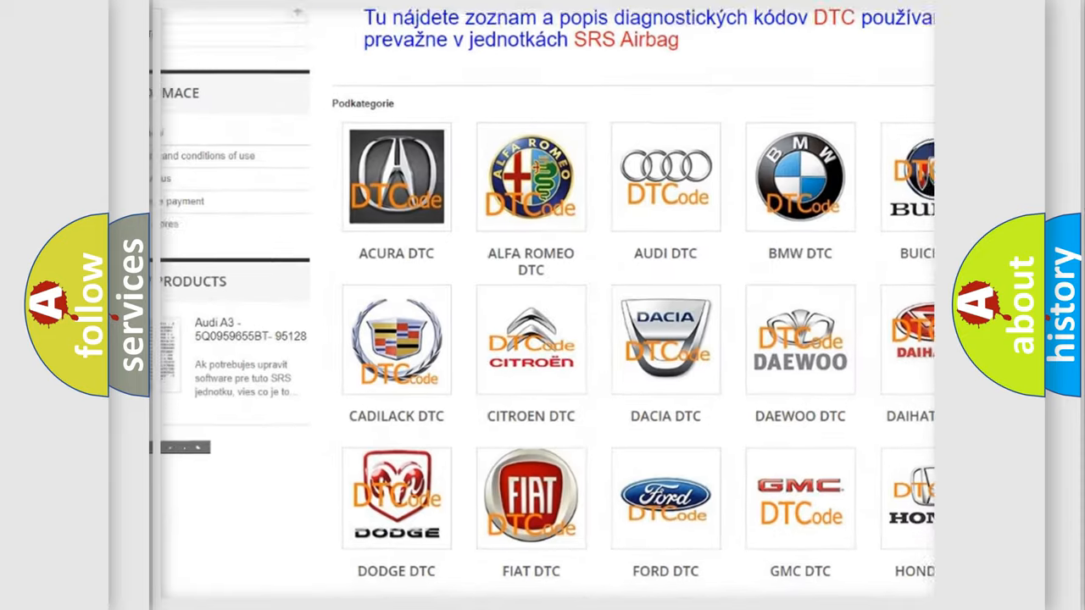
{"action": "scroll", "scroll_direction": "down", "scroll_amount": 3}
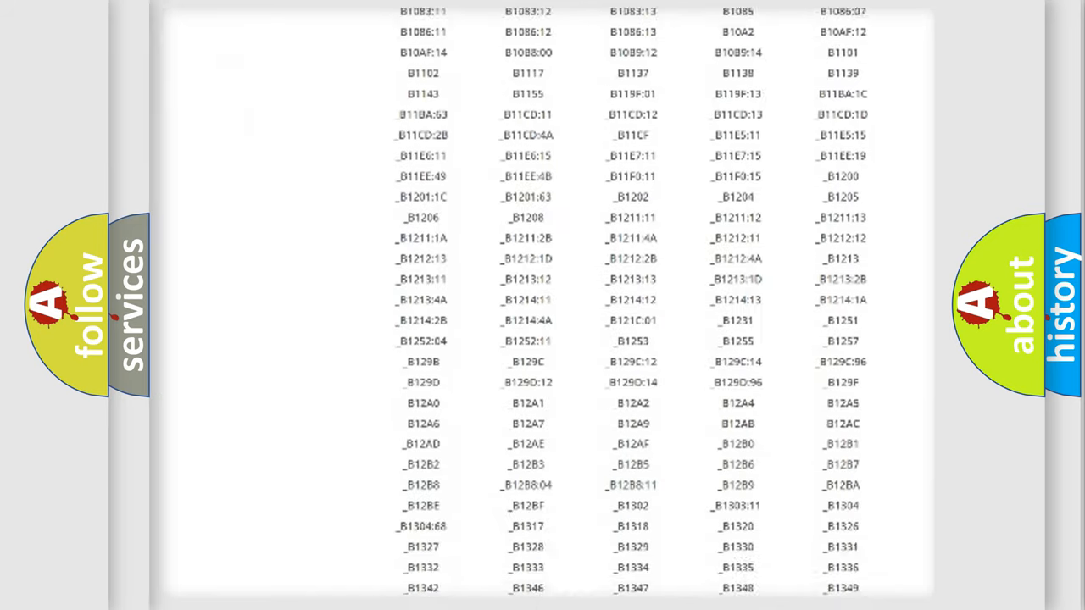
{"action": "scroll", "scroll_direction": "down", "scroll_amount": 3}
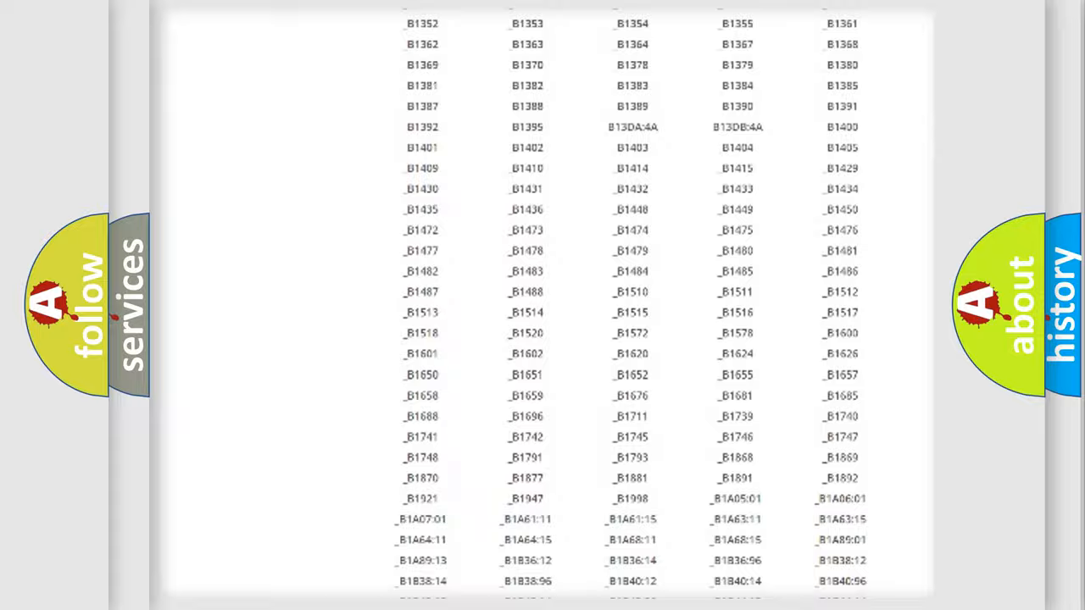
{"action": "scroll", "scroll_direction": "up", "scroll_amount": 3}
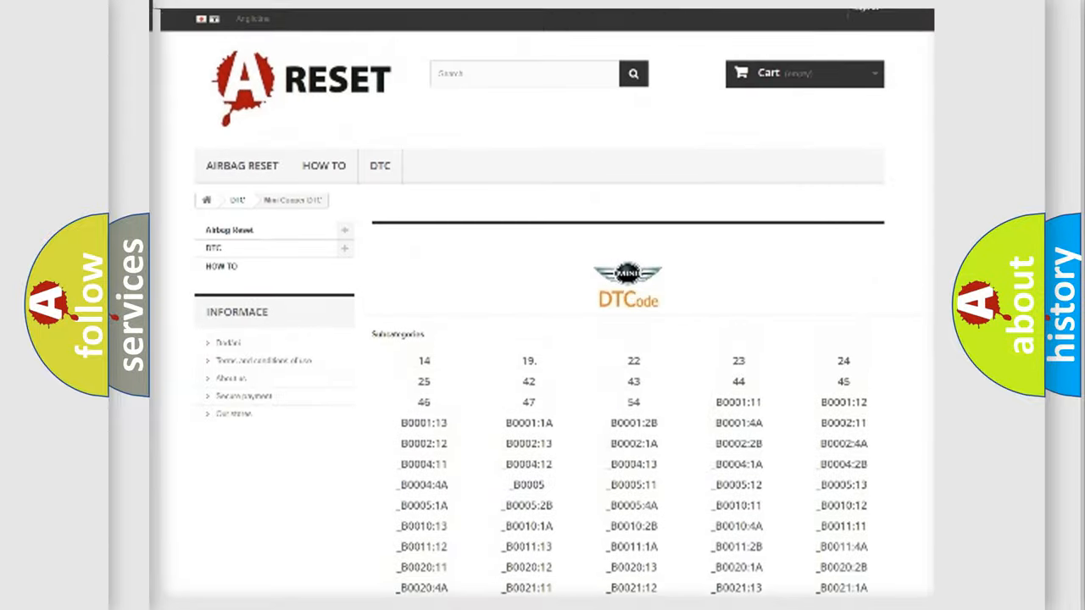